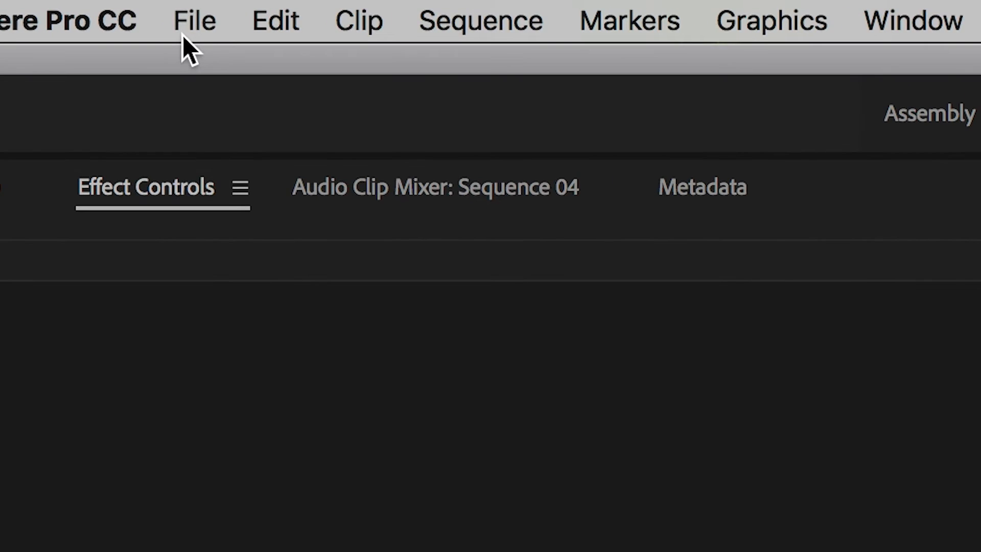
Create a new Legacy Title reading 'BrookerFilms' and place Title 01 on track V1.
{"action": "left_click", "coordinate": [195, 21]}
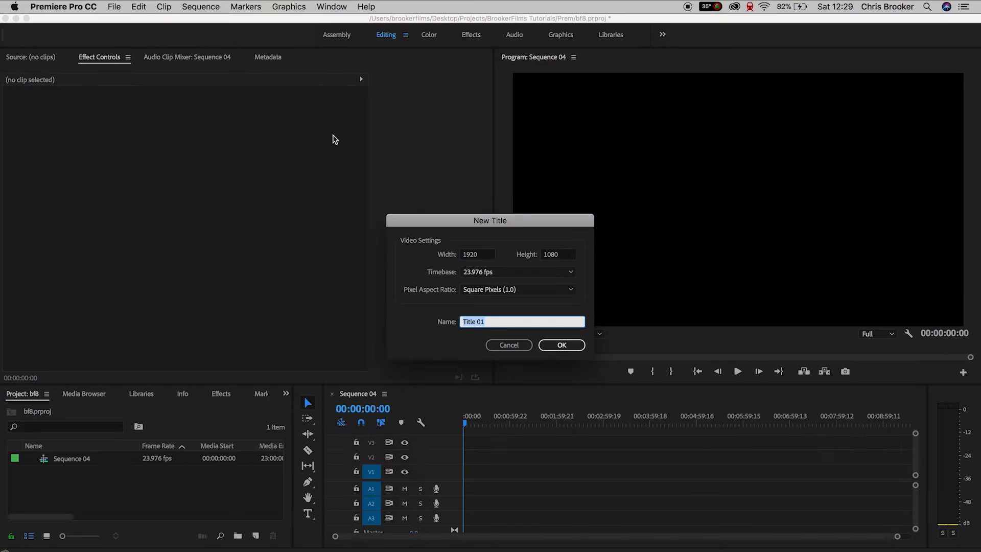
{"action": "left_click", "coordinate": [560, 344]}
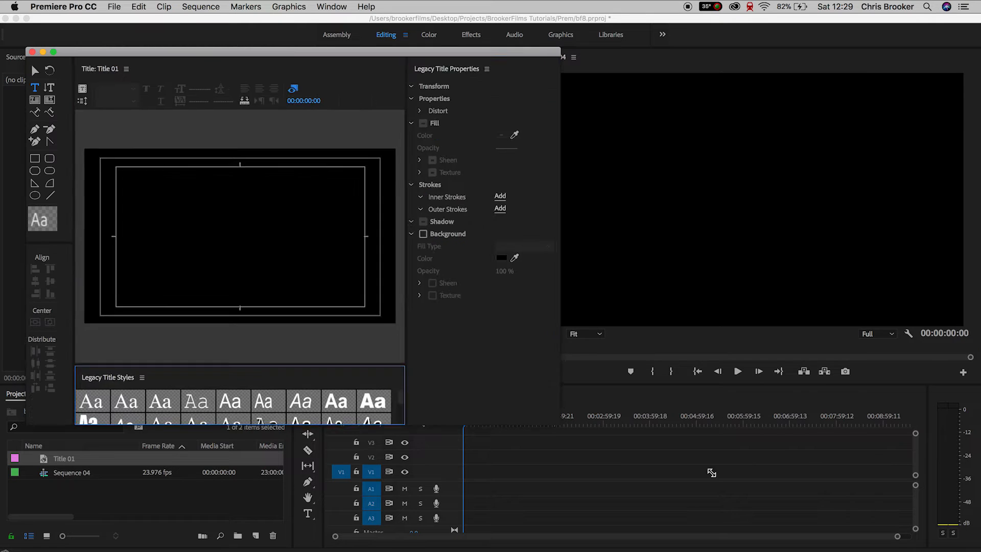
{"action": "left_click", "coordinate": [201, 88]}
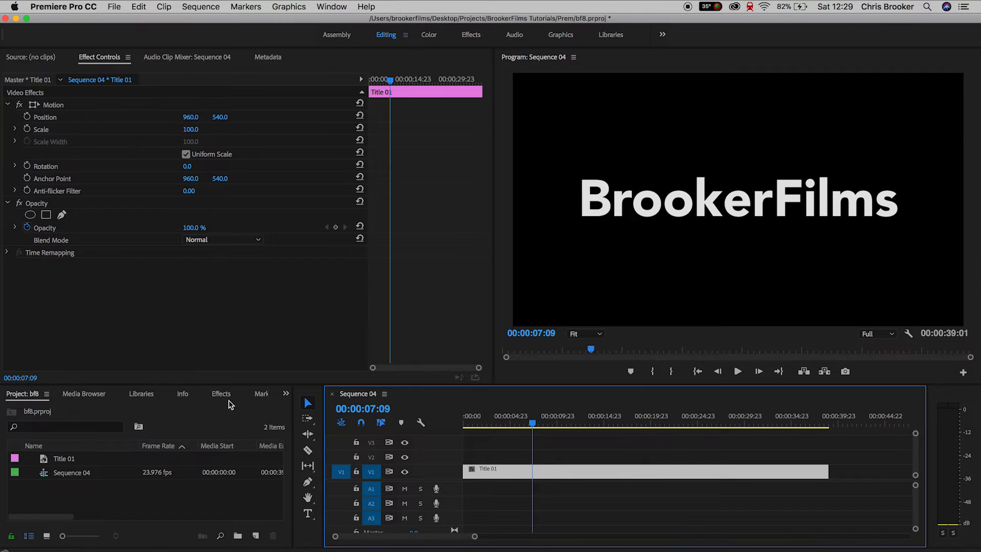
Find 'gradient' in Effects and drop 4-Color Gradient onto the Title 01 clip.
{"action": "left_click", "coordinate": [221, 394]}
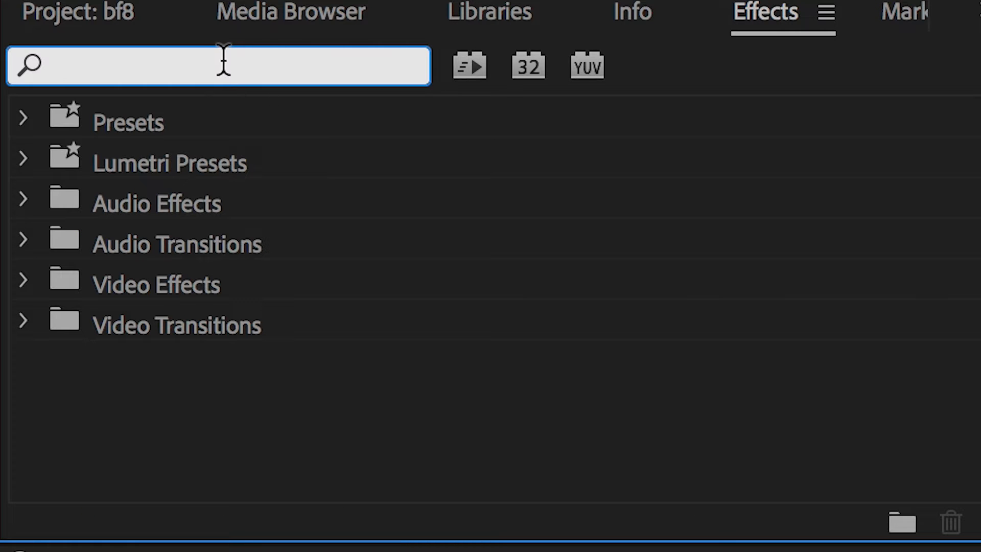
{"action": "type", "text": "gradie"}
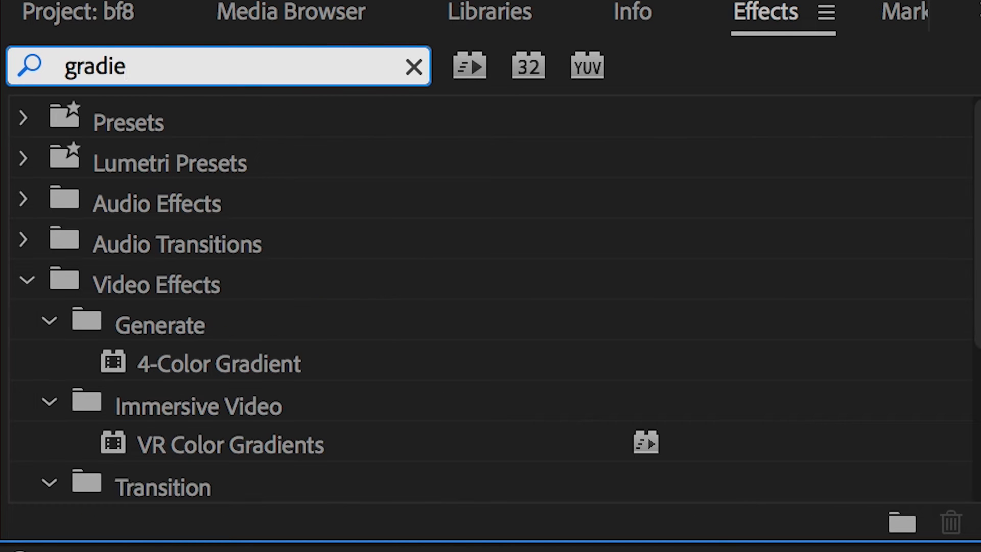
{"action": "scroll", "scroll_direction": "down", "scroll_amount": 3}
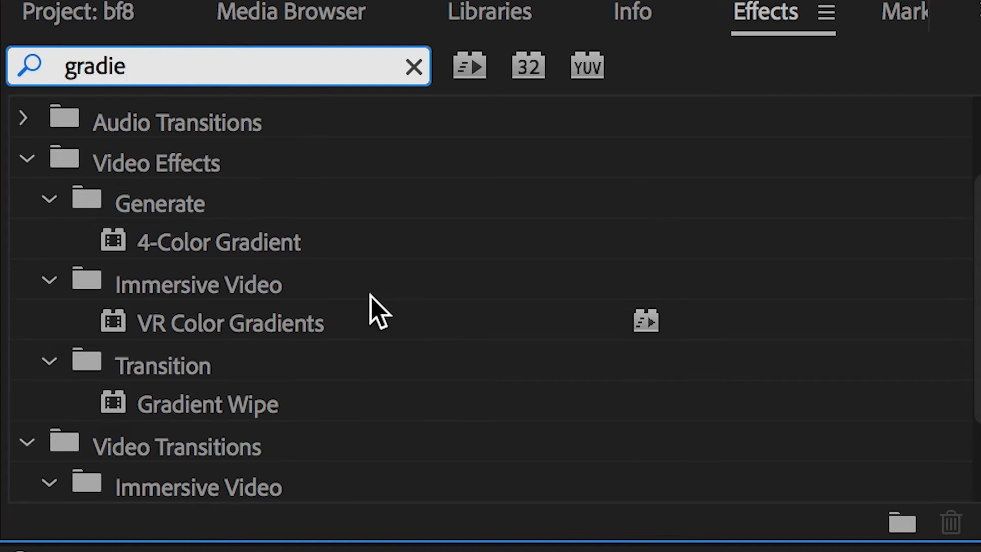
{"action": "left_click", "coordinate": [218, 243]}
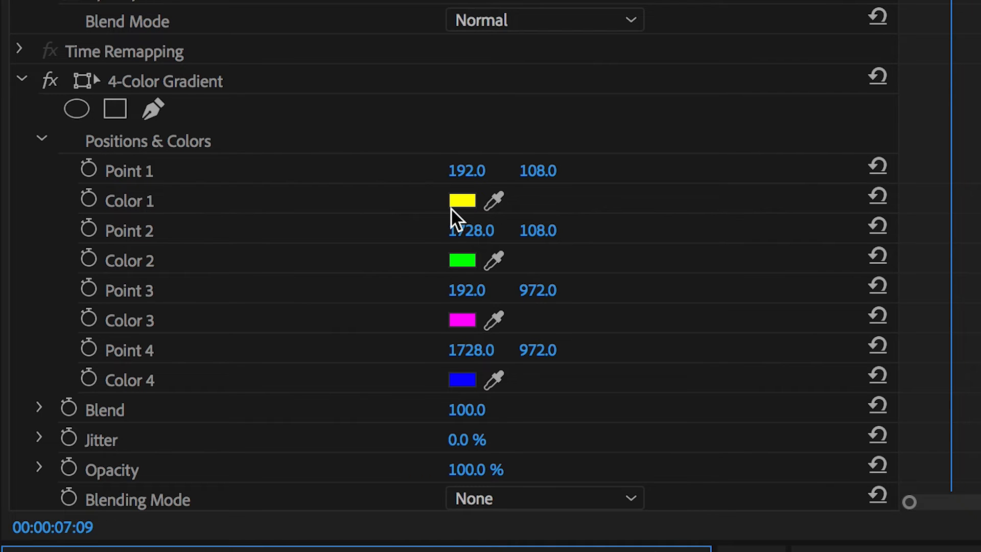
Set the 4-Color Gradient swatches to pink, red, blue and dark blue in Effect Controls.
{"action": "left_click", "coordinate": [462, 200]}
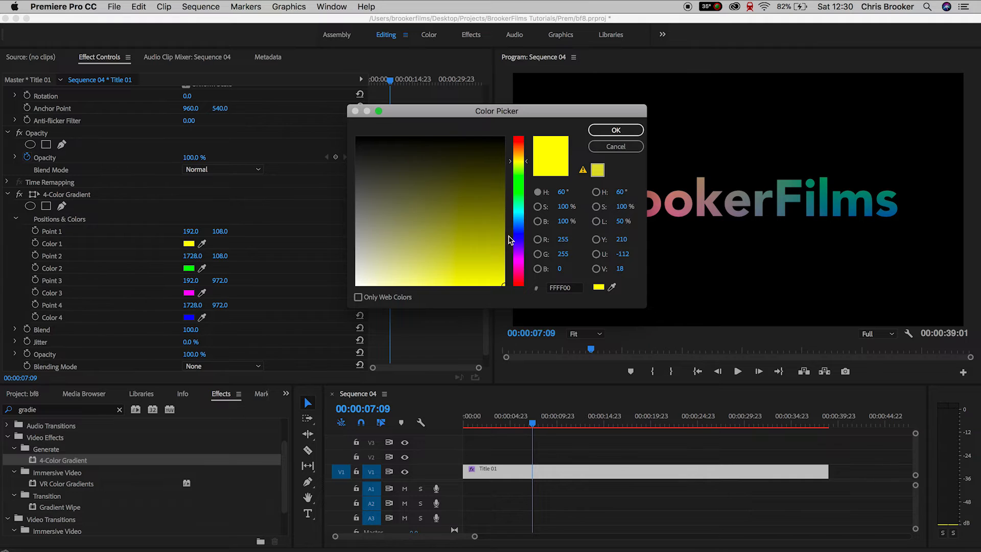
{"action": "left_click", "coordinate": [518, 275]}
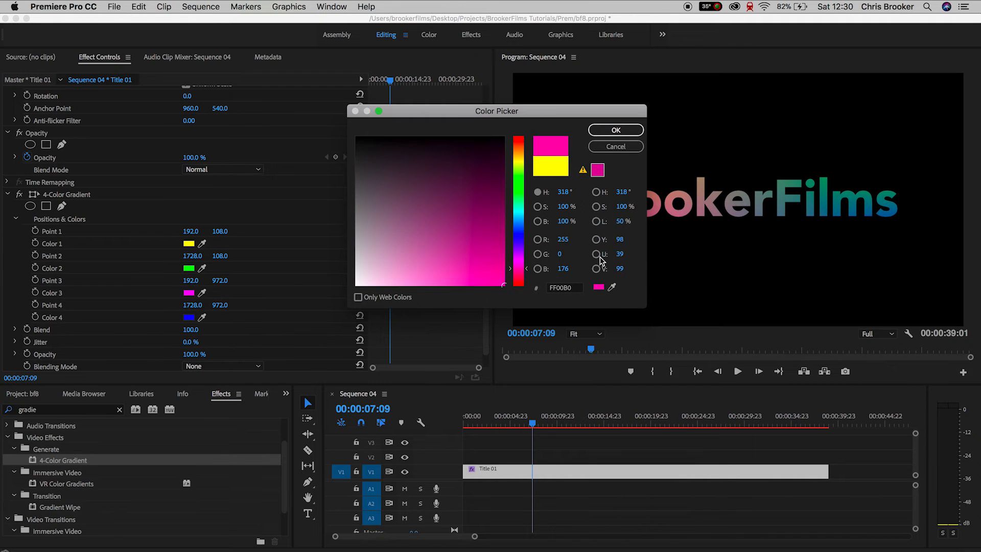
{"action": "left_click", "coordinate": [517, 162]}
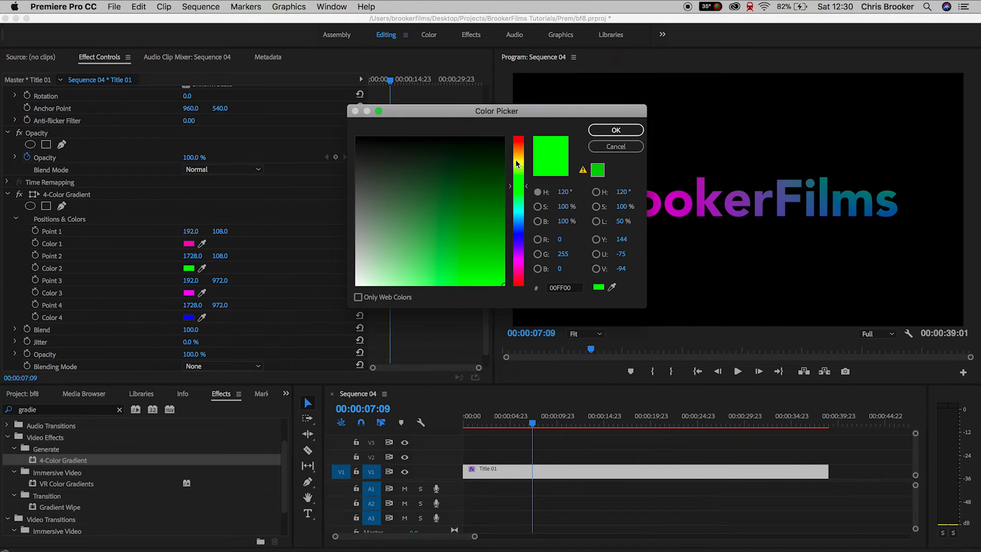
{"action": "left_click", "coordinate": [614, 129]}
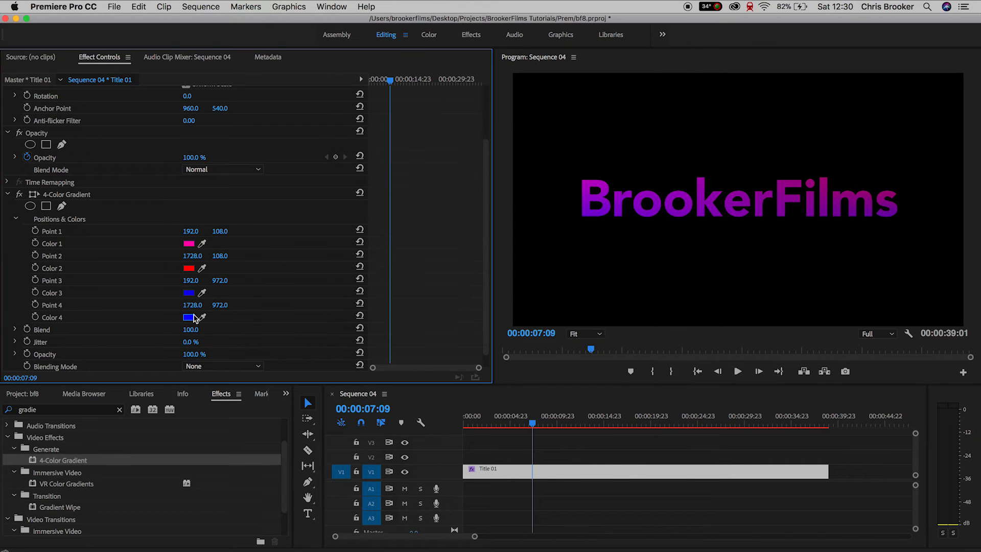
{"action": "left_click", "coordinate": [189, 318]}
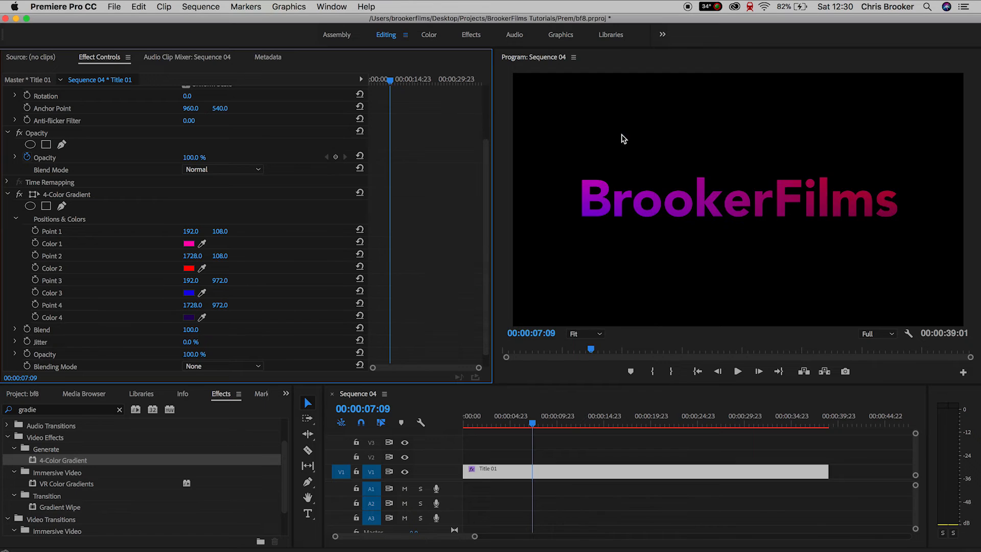
{"action": "mouse_move", "coordinate": [296, 294]}
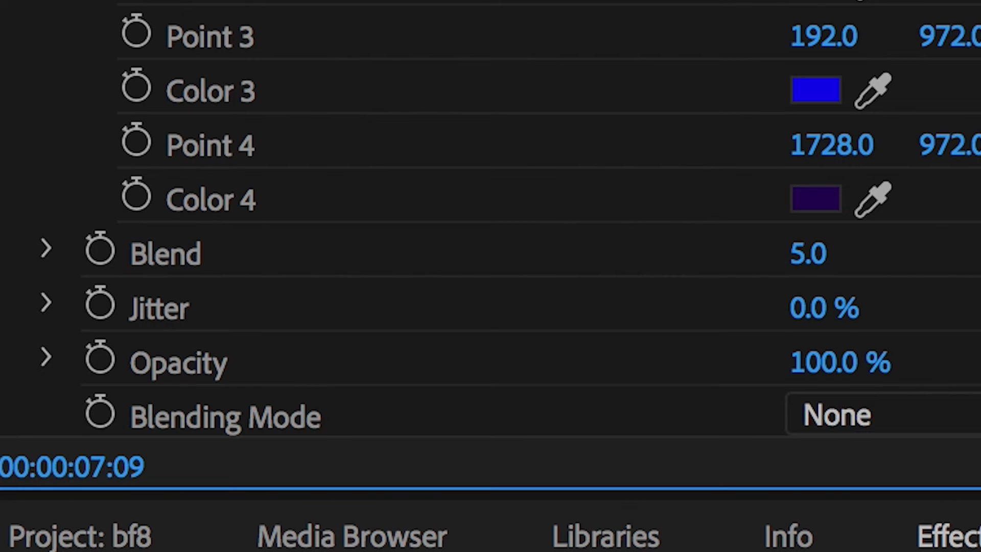
Raise the 4-Color Gradient Blend value to 333, softening the title colours.
{"action": "left_click", "coordinate": [846, 414]}
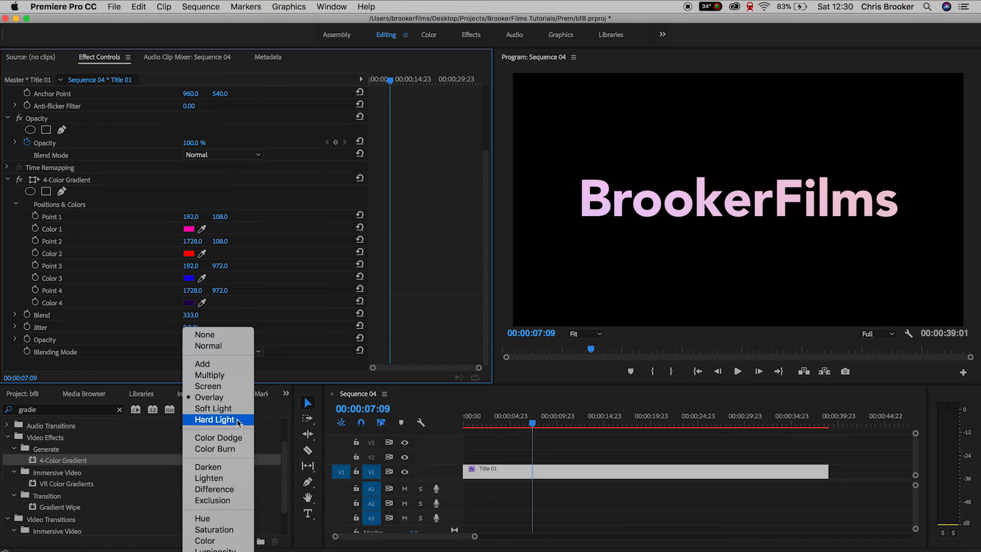
Try Color Dodge, Lighten and Add blending modes, then settle on None.
{"action": "left_click", "coordinate": [214, 438]}
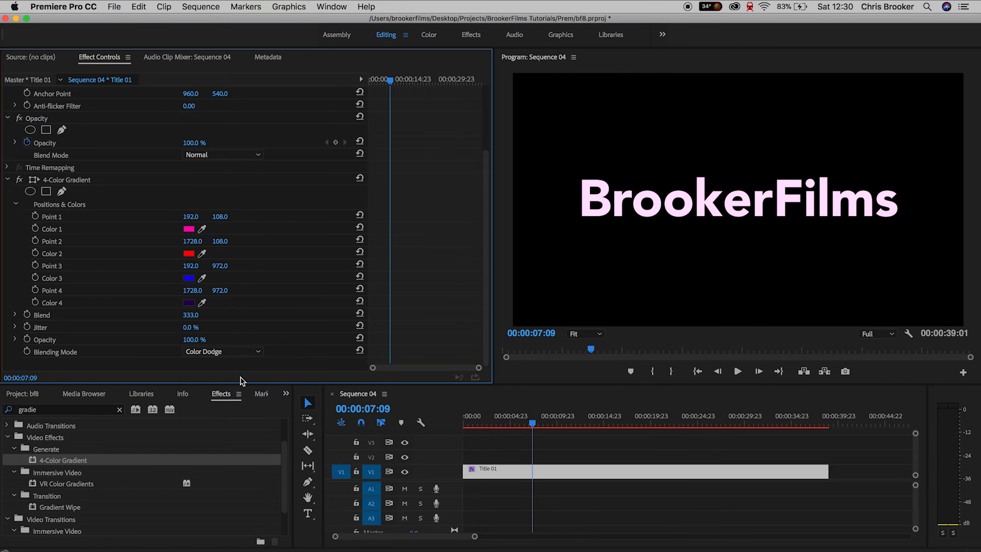
{"action": "left_click", "coordinate": [222, 351]}
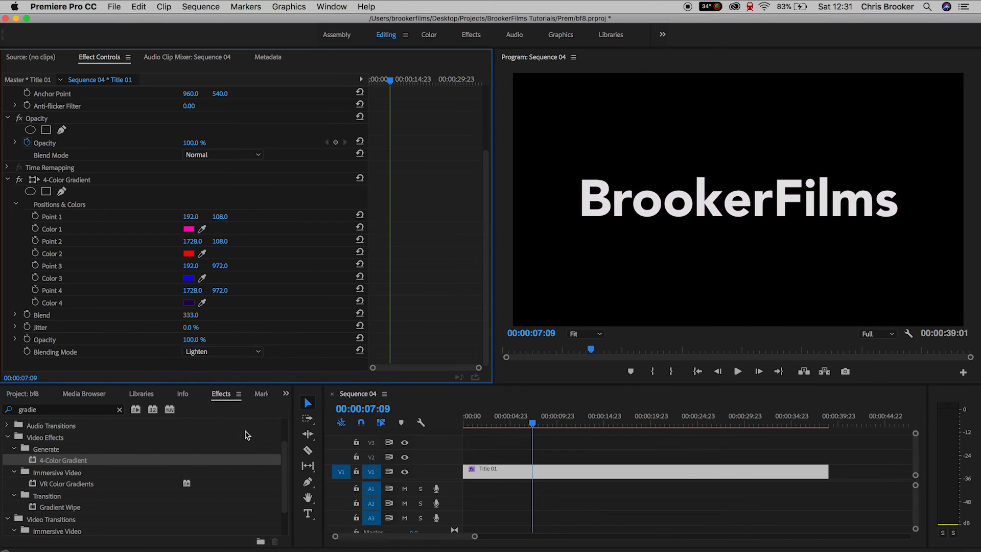
{"action": "left_click", "coordinate": [222, 352]}
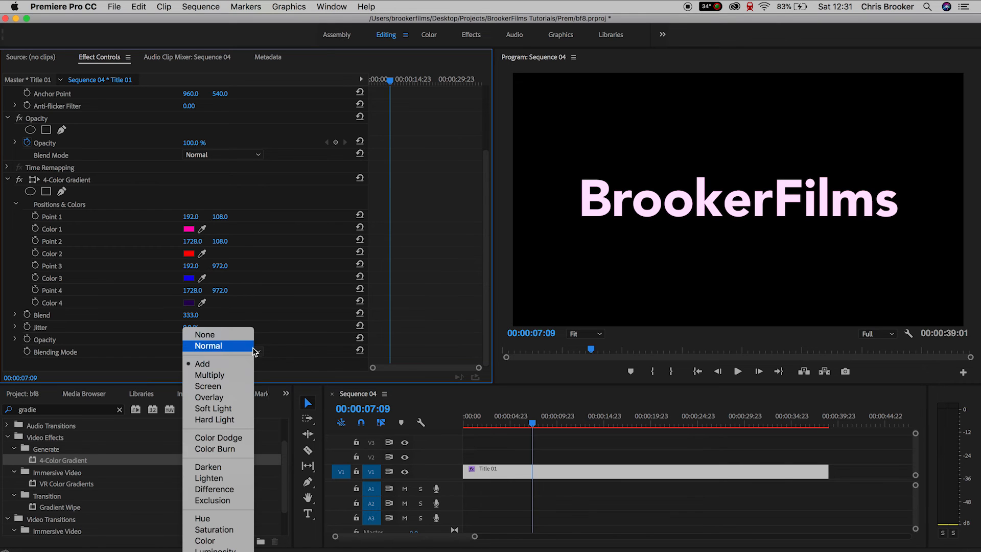
{"action": "left_click", "coordinate": [204, 335]}
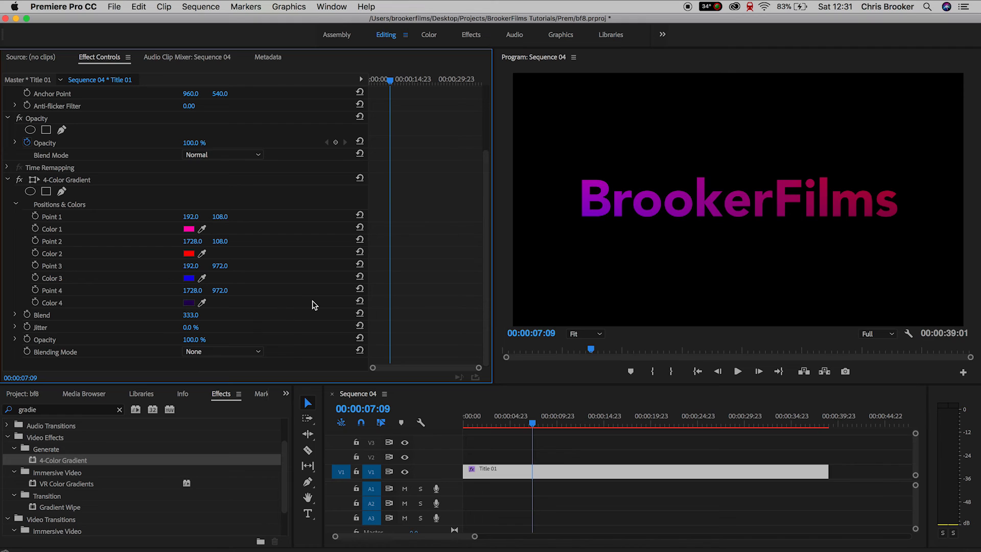